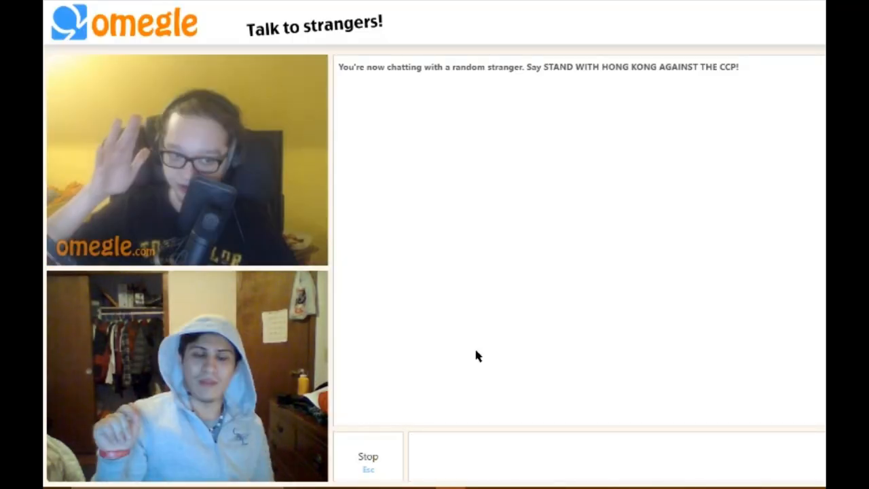
{"action": "type", "text": "my name is angel"}
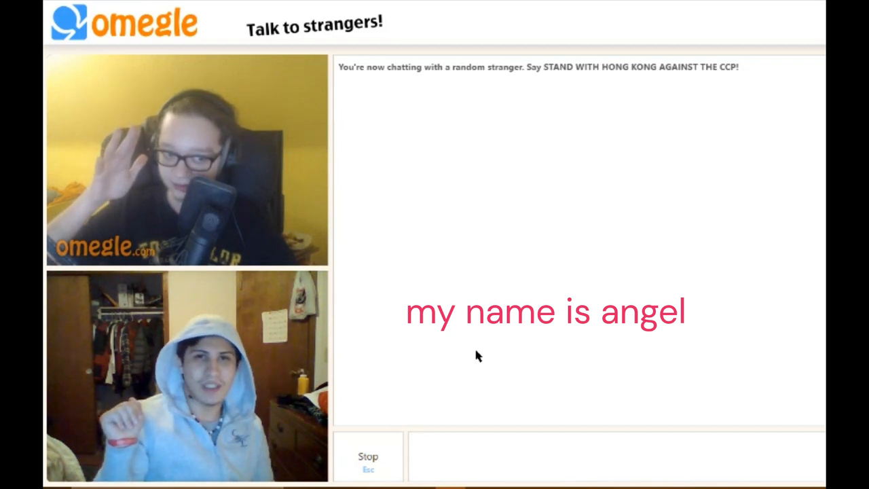